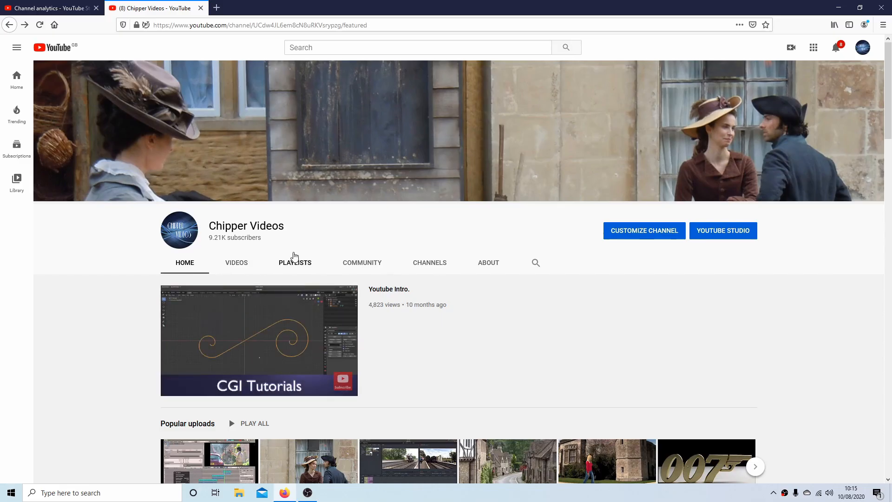
# Show the Chipper Videos channel's Playlists listing and browse down through it.
pyautogui.click(294, 262)
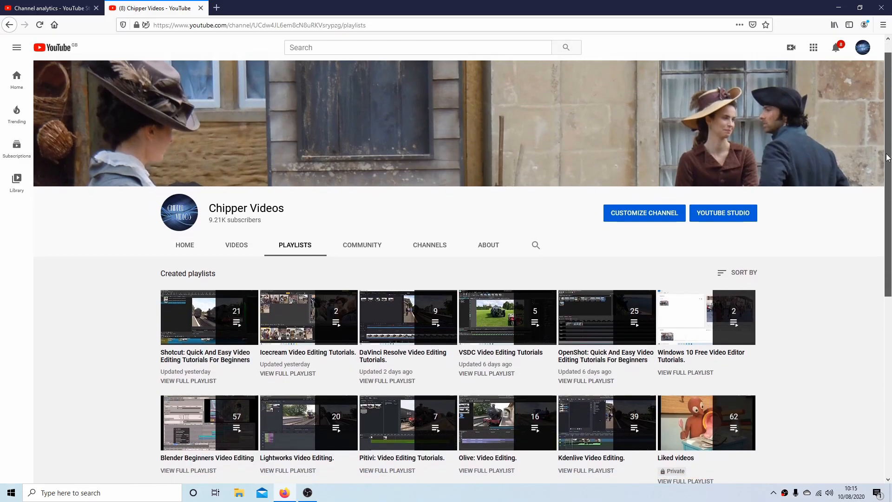
pyautogui.scroll(-3)
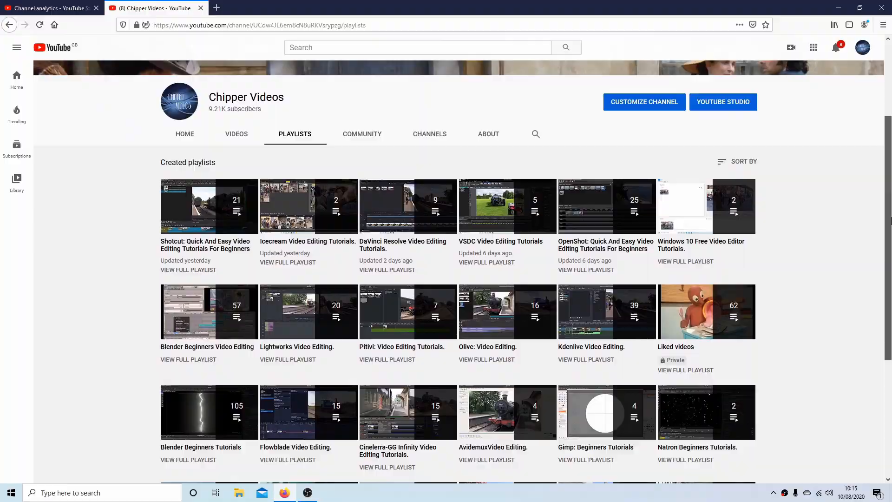
pyautogui.click(308, 493)
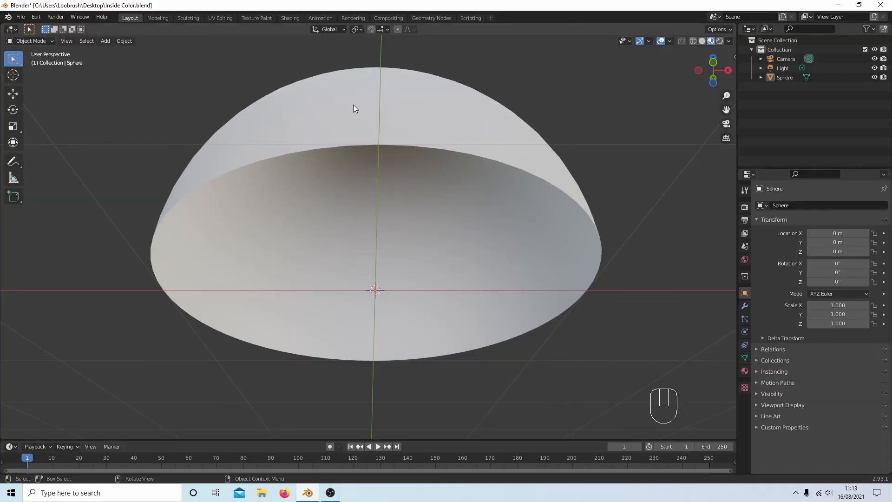
pyautogui.moveTo(415, 129)
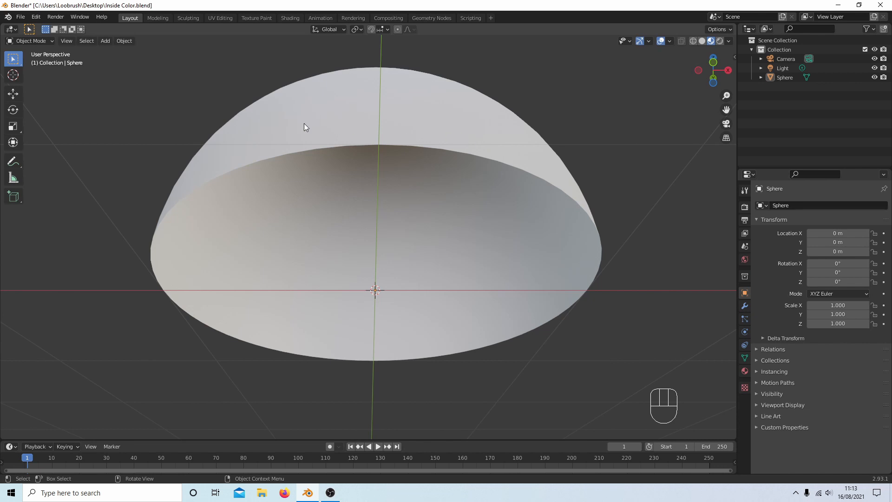
pyautogui.moveTo(422, 118)
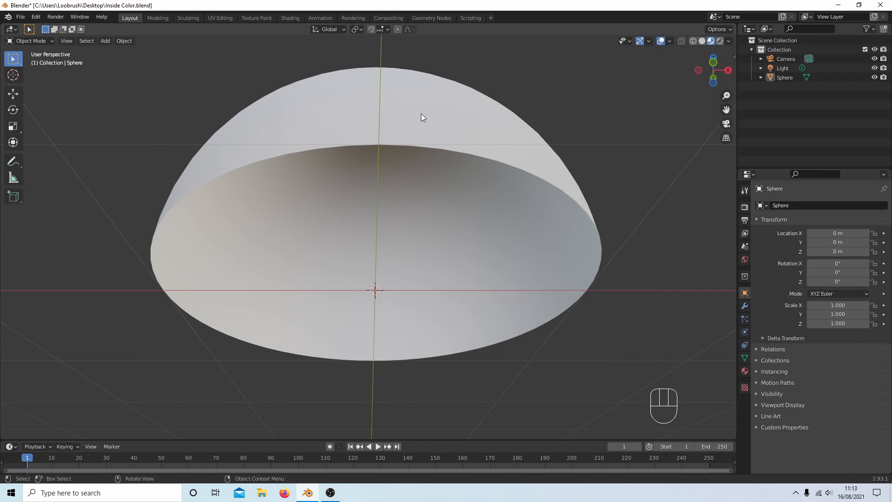
pyautogui.moveTo(466, 126)
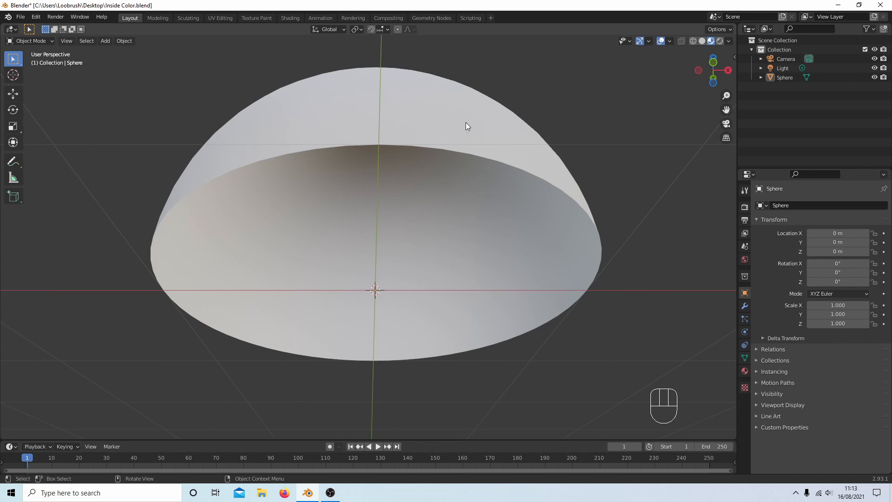
pyautogui.moveTo(338, 247)
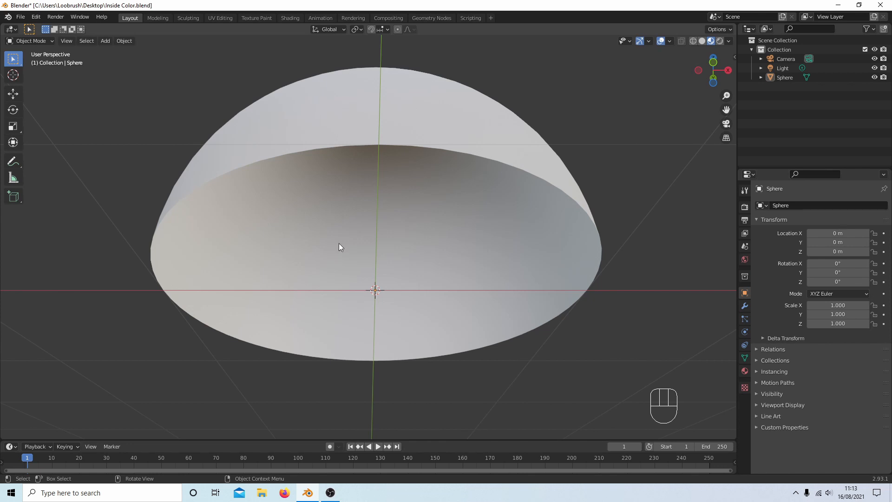
pyautogui.moveTo(649, 95)
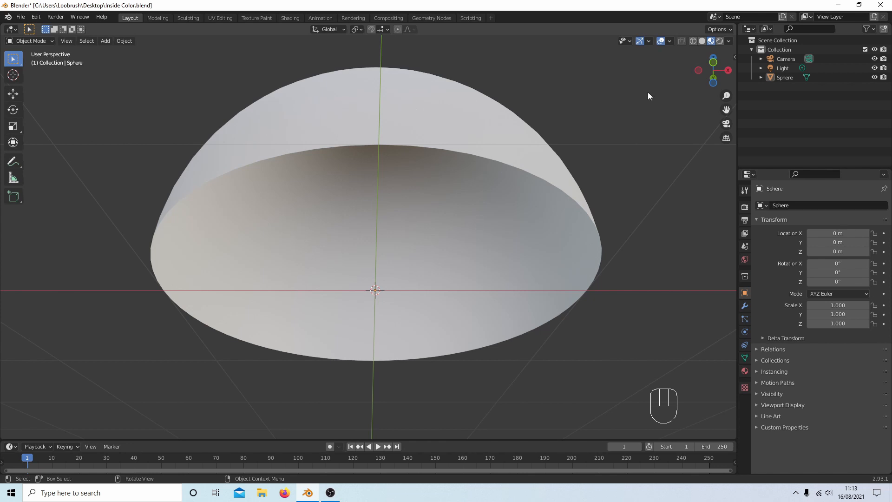
pyautogui.moveTo(744, 372)
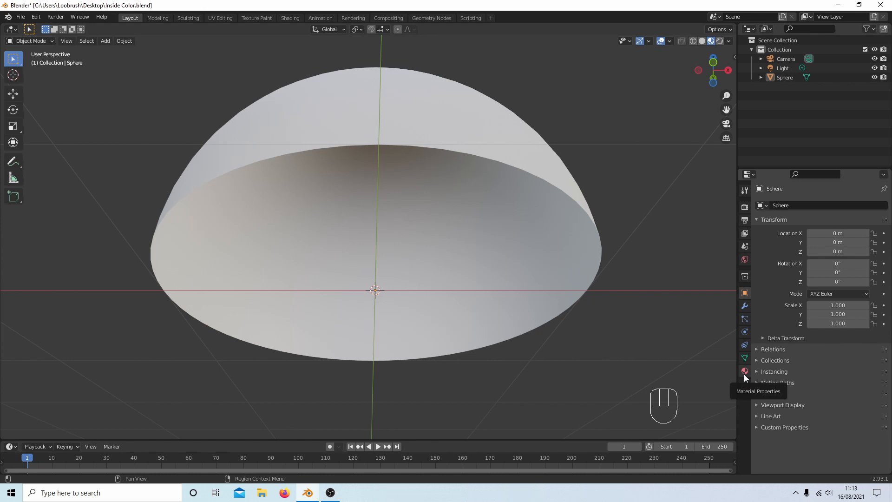
# Create a new material on the half-sphere and set its Base Color to blue.
pyautogui.click(745, 371)
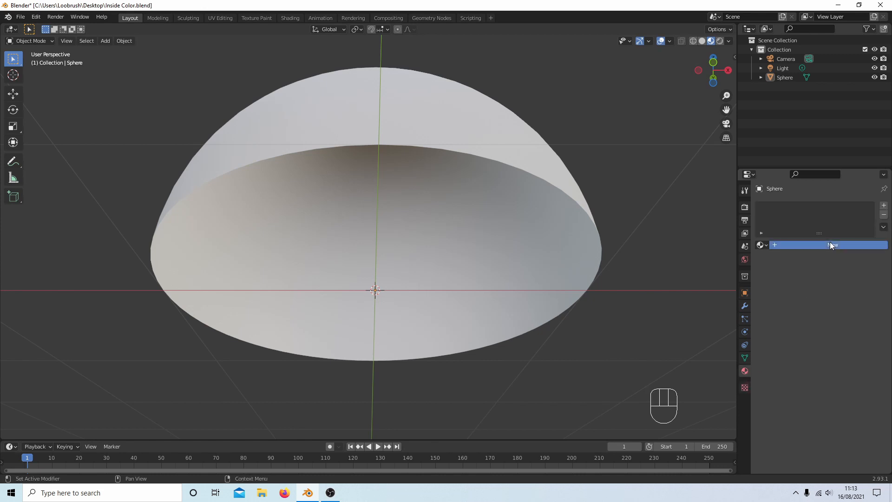
pyautogui.click(834, 245)
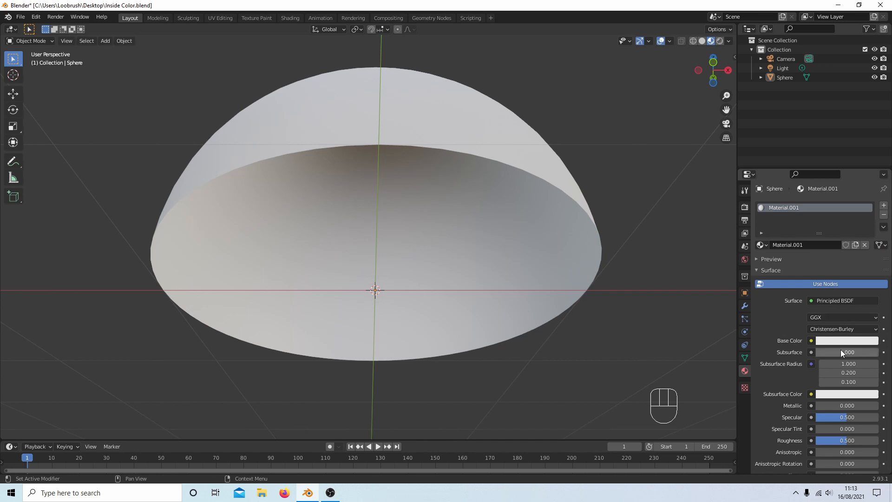
pyautogui.moveTo(845, 340)
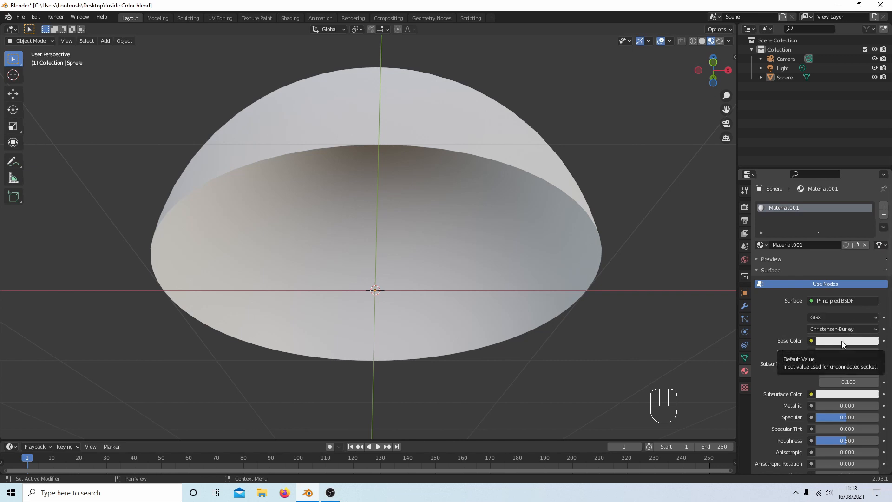
pyautogui.click(846, 340)
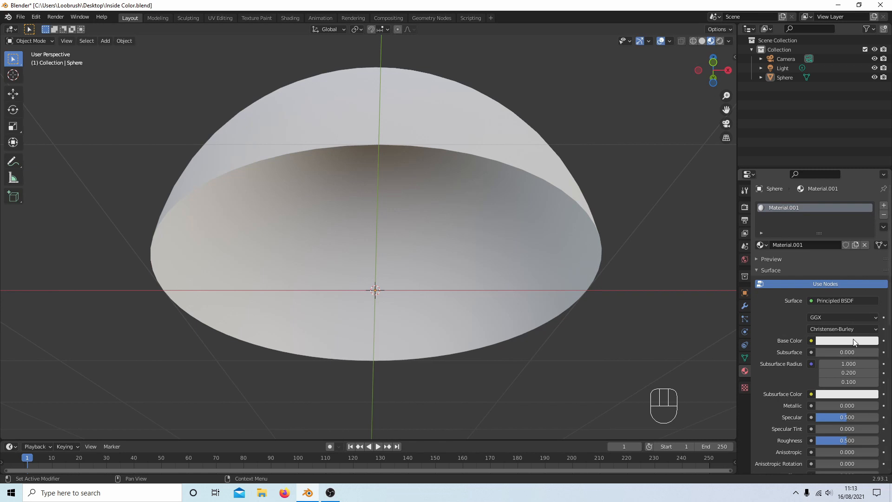
pyautogui.click(847, 340)
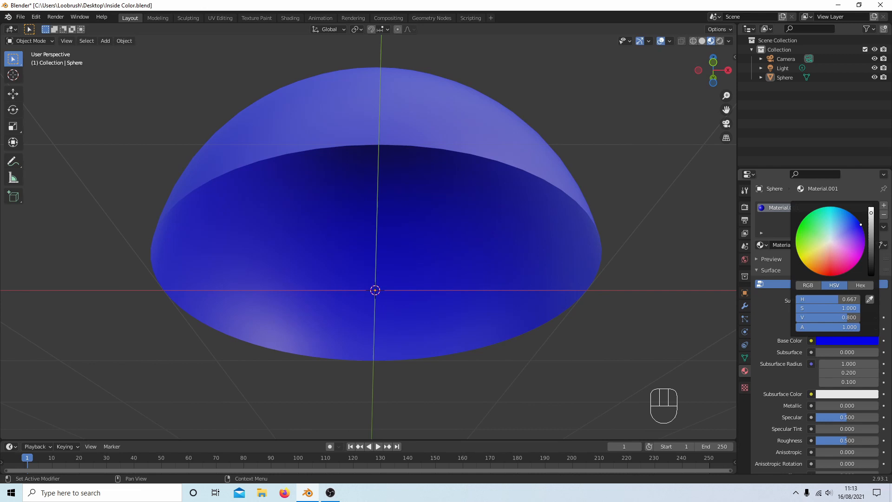
pyautogui.click(774, 330)
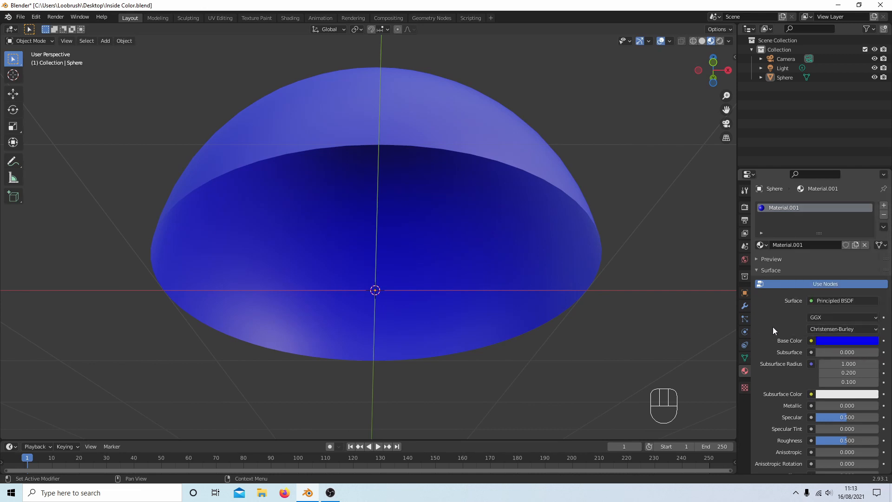
pyautogui.moveTo(700, 246)
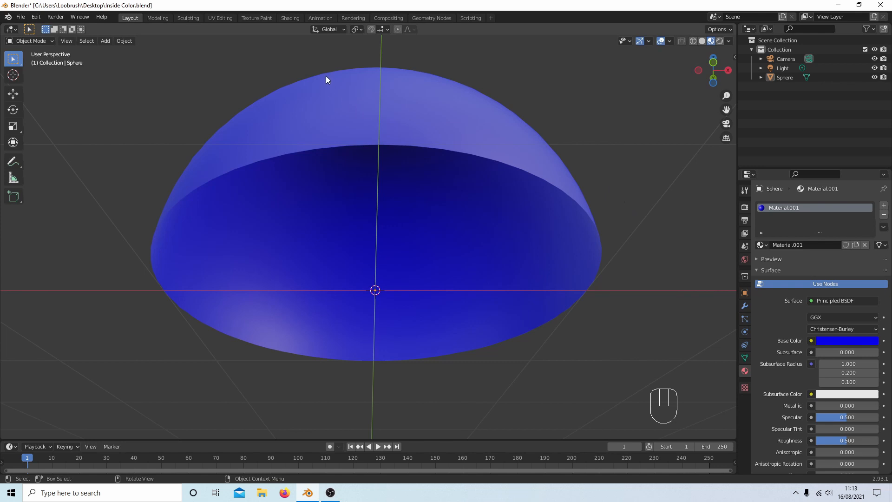
pyautogui.moveTo(313, 66)
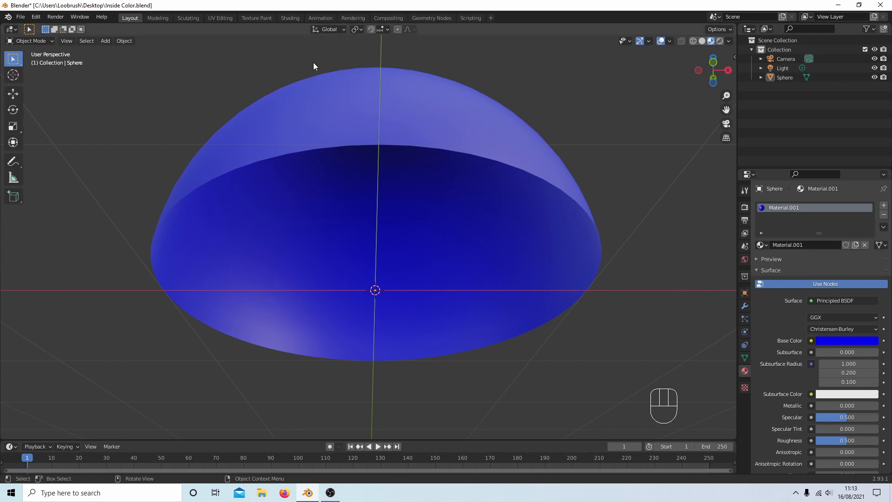
pyautogui.moveTo(435, 177)
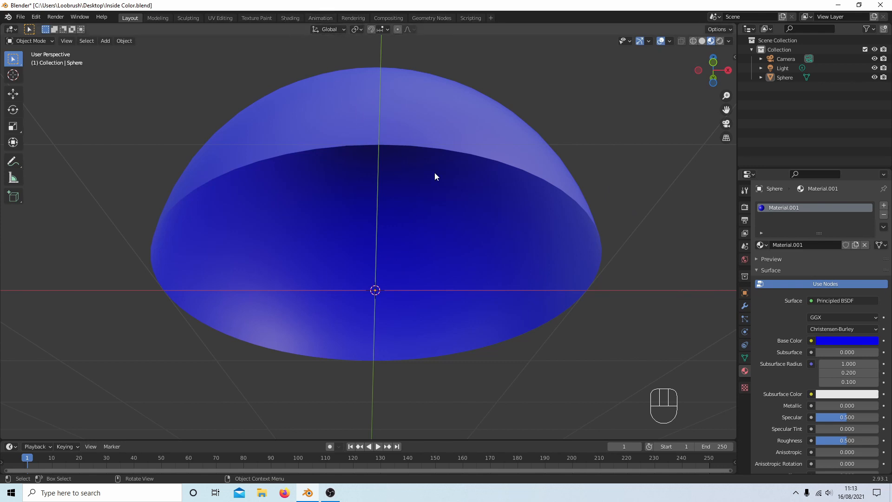
pyautogui.moveTo(373, 290)
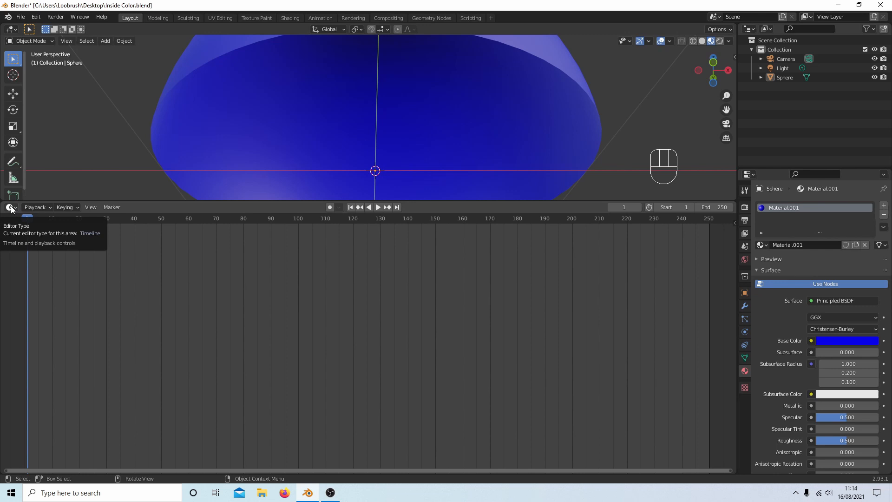
# Switch the enlarged bottom area to the Shader Editor showing the blue material's nodes.
pyautogui.click(11, 207)
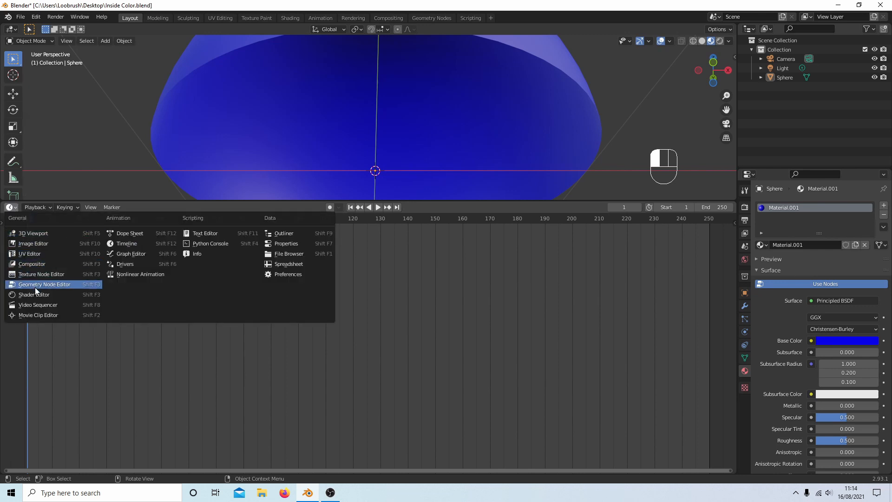
pyautogui.moveTo(35, 294)
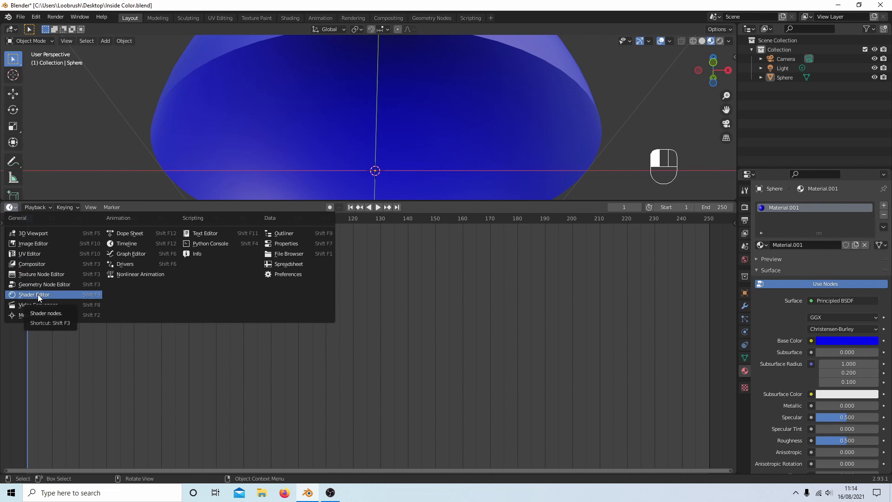
pyautogui.click(34, 294)
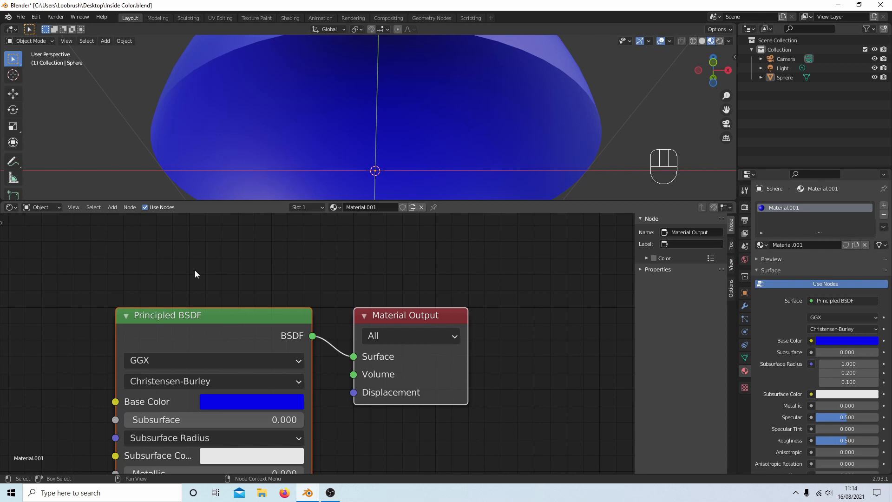
pyautogui.moveTo(380, 319)
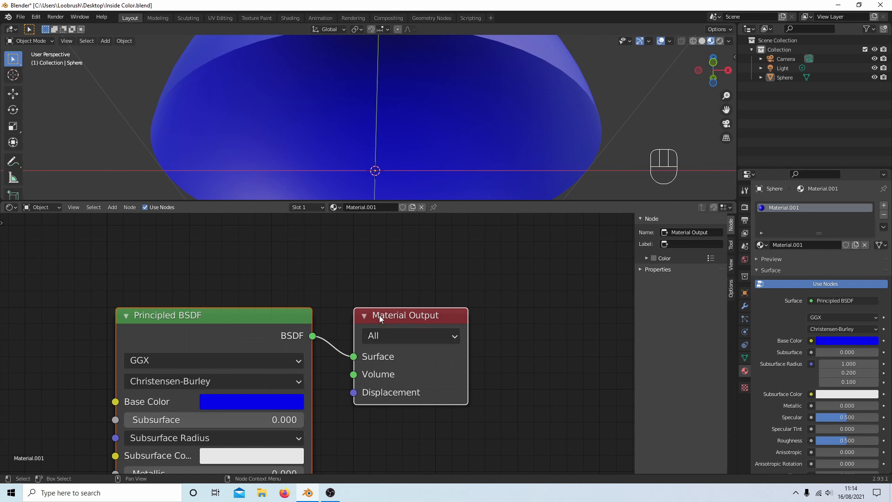
# Move the Material Output node aside and unlink the Principled BSDF, turning the half-sphere black.
pyautogui.moveTo(405, 315); pyautogui.dragTo(445, 287)
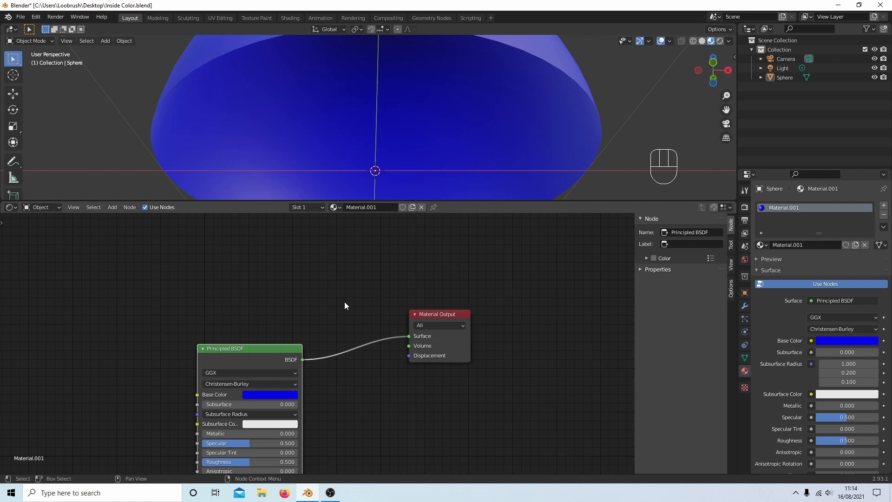
pyautogui.moveTo(383, 266)
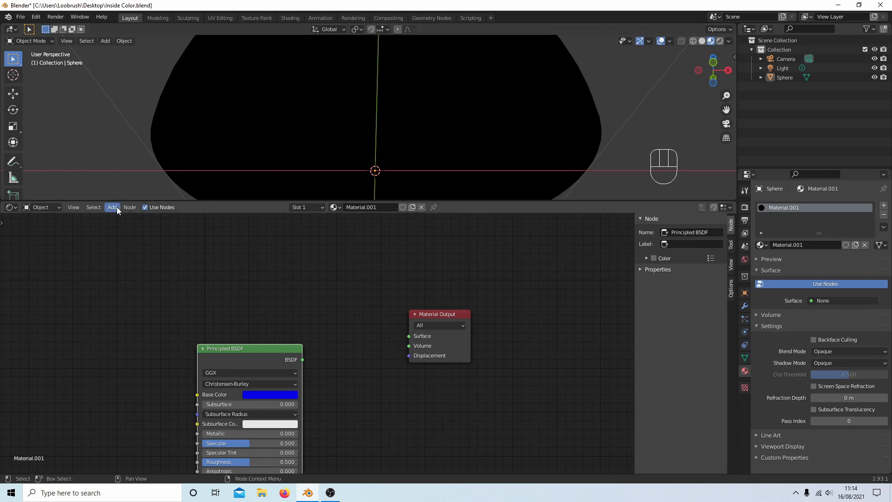
pyautogui.click(113, 206)
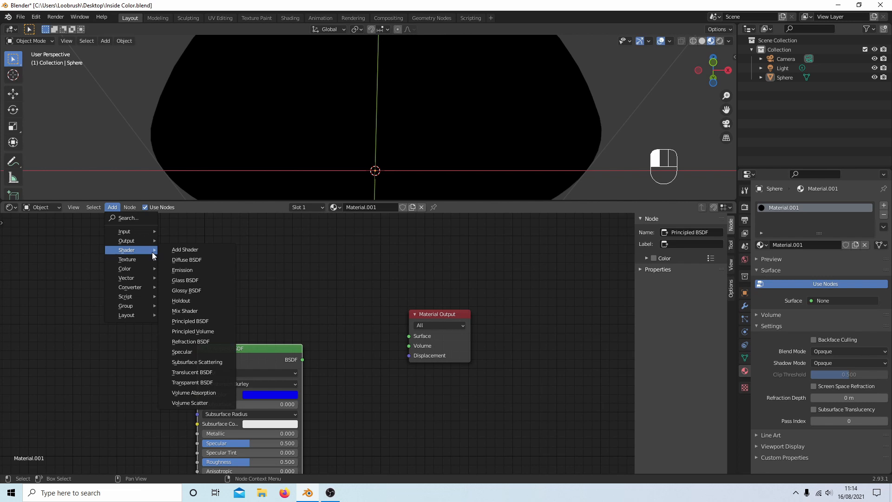
pyautogui.moveTo(184, 310)
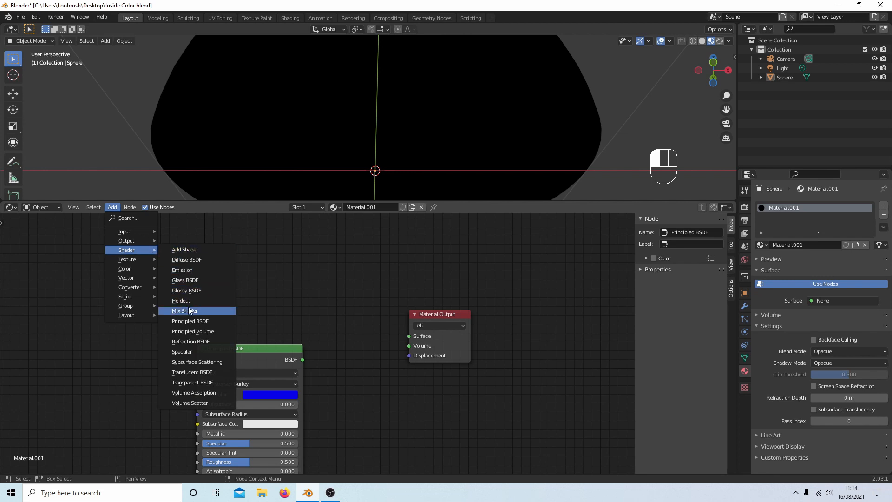
# Add a Mix Shader node and a second, white Principled BSDF node, both unwired.
pyautogui.click(184, 310)
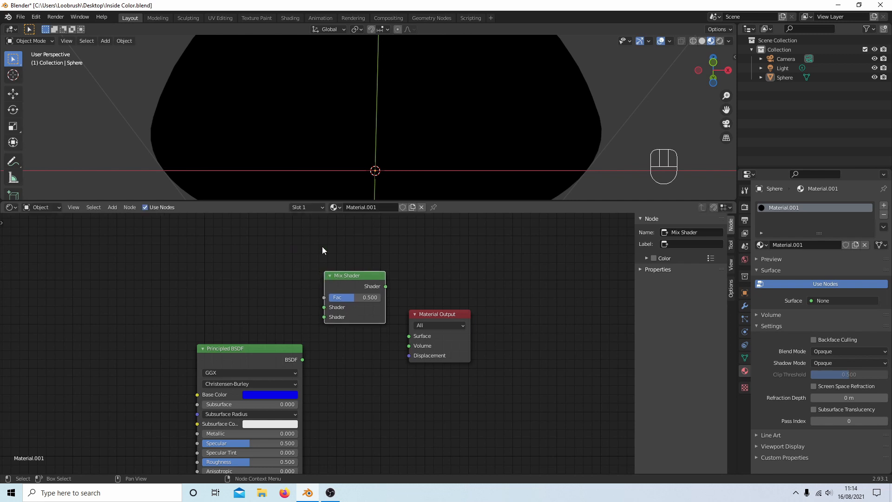
pyautogui.click(112, 207)
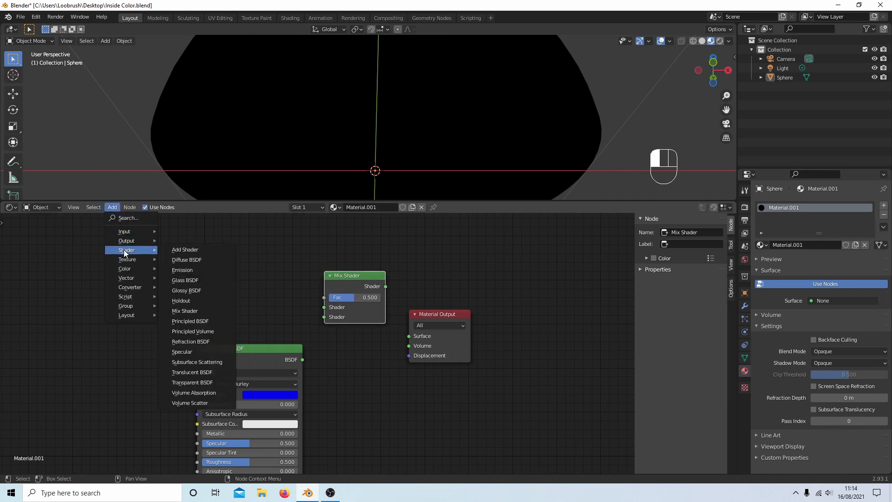
pyautogui.moveTo(184, 311)
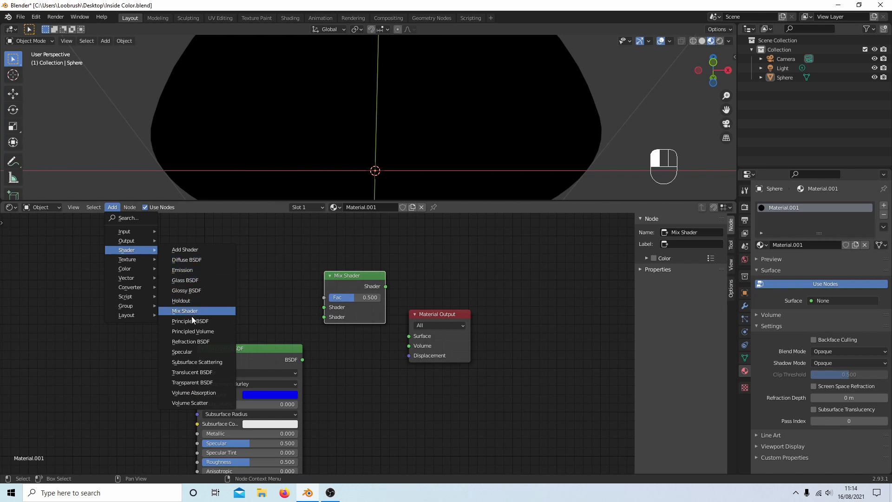
pyautogui.moveTo(192, 321)
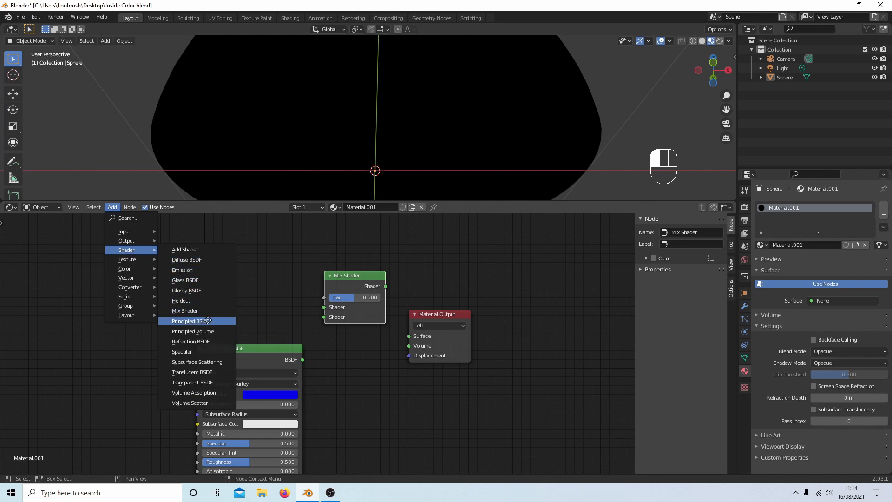
pyautogui.click(191, 320)
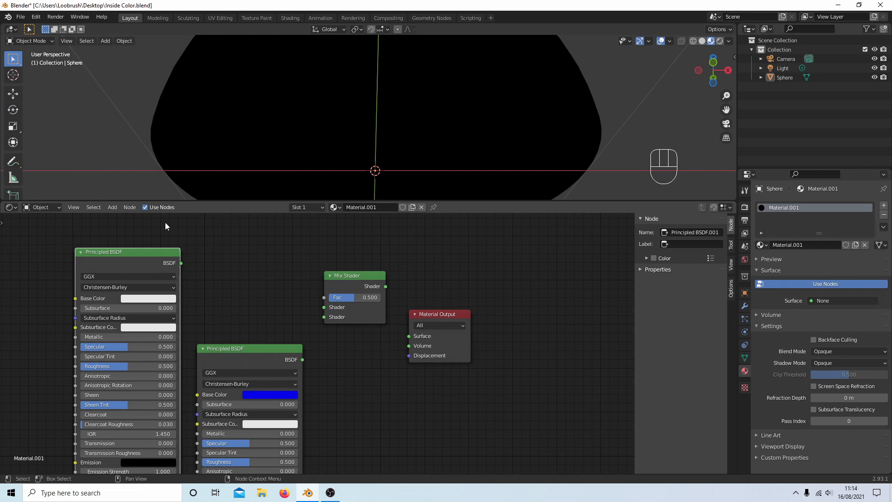
# Wire both Principled BSDFs into the Mix Shader and its output into the Material Output Surface.
pyautogui.moveTo(249, 348); pyautogui.dragTo(263, 349)
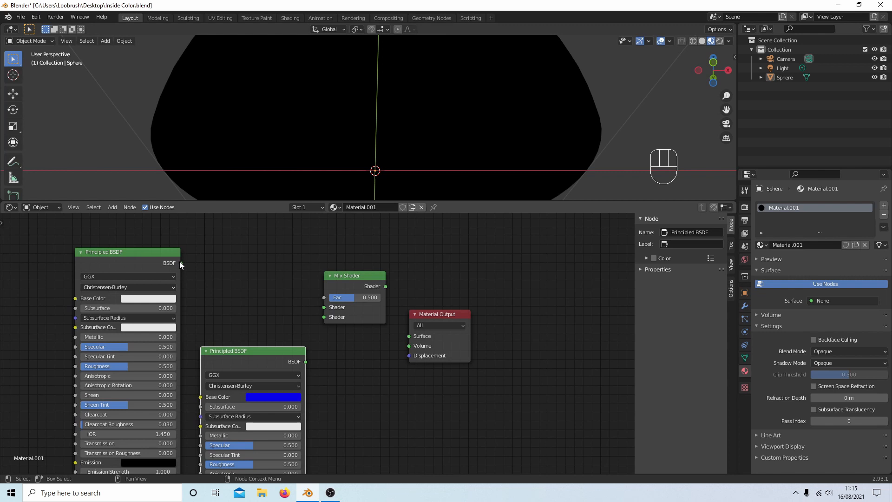
pyautogui.moveTo(181, 265); pyautogui.dragTo(293, 297)
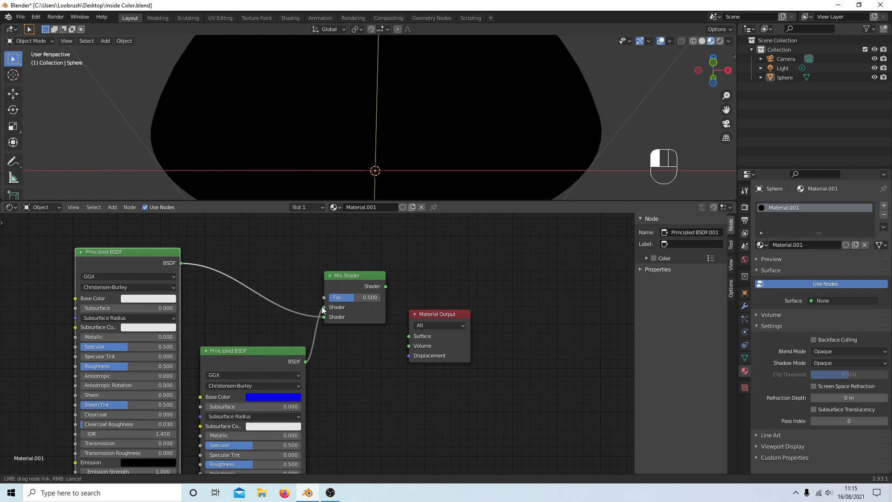
pyautogui.click(353, 275)
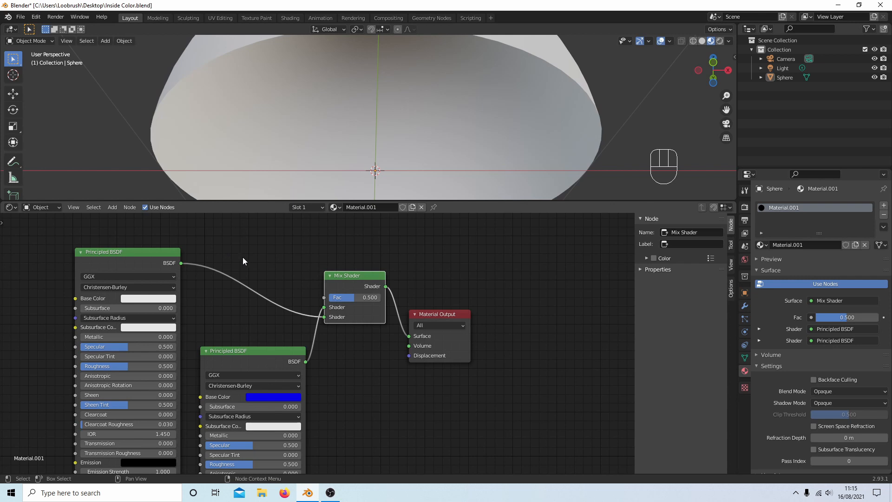
pyautogui.moveTo(252, 273)
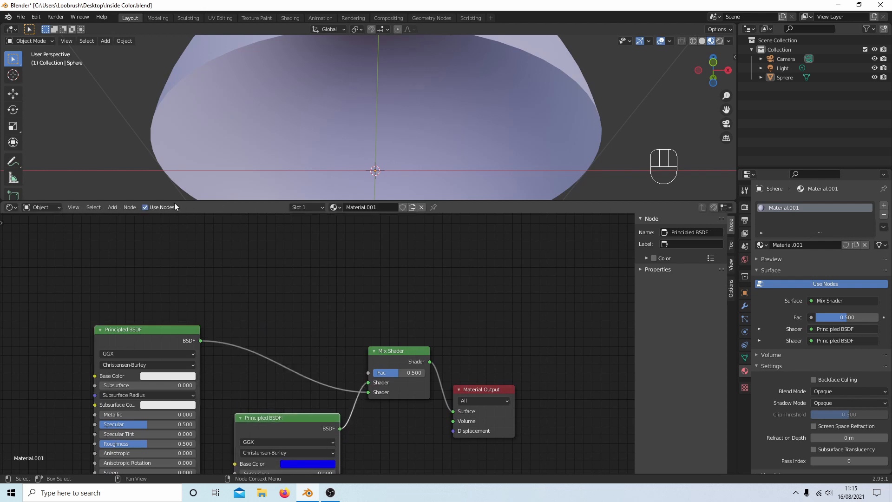
# Add a Geometry node and drive the Mix Shader factor with its Backfacing output.
pyautogui.click(113, 207)
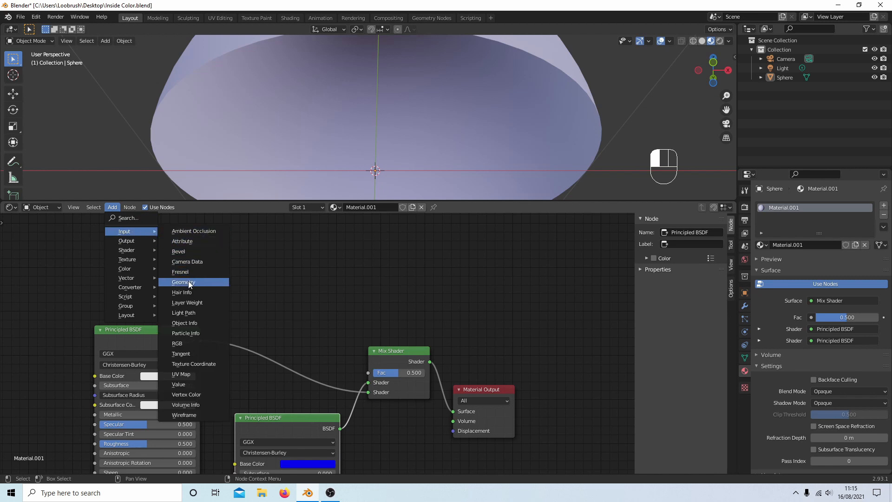
pyautogui.click(183, 282)
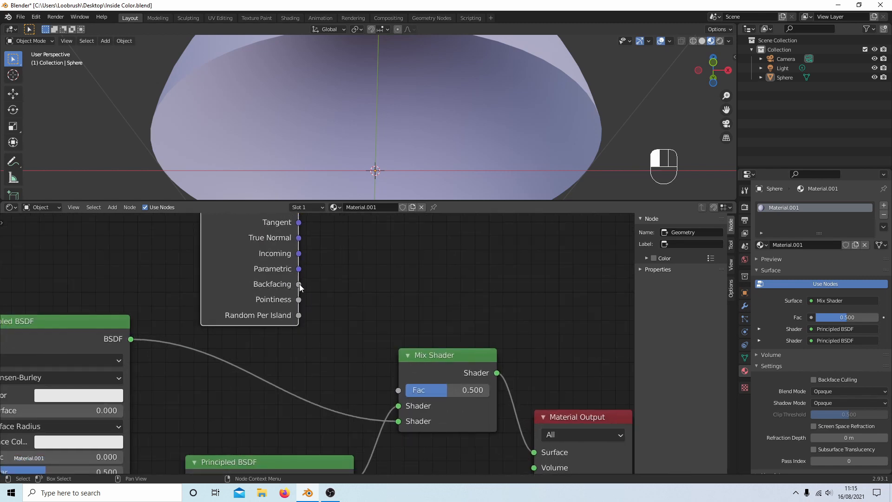
pyautogui.moveTo(298, 285); pyautogui.dragTo(377, 379)
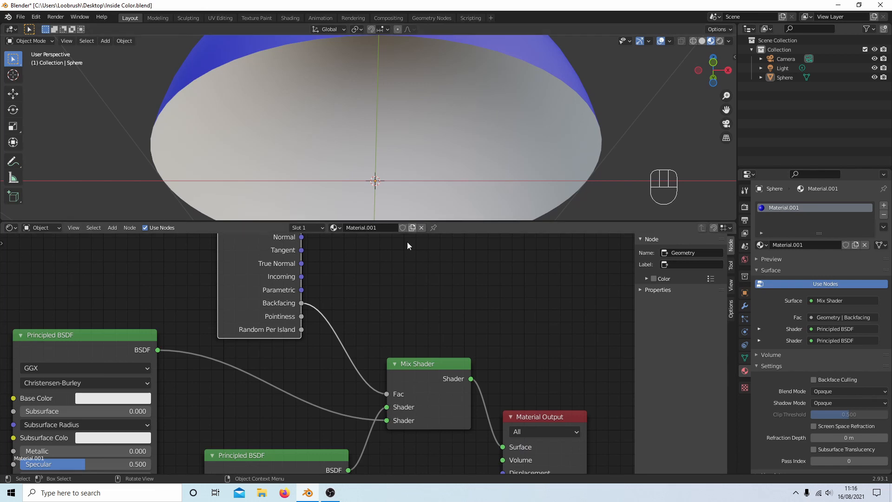
pyautogui.moveTo(161, 399)
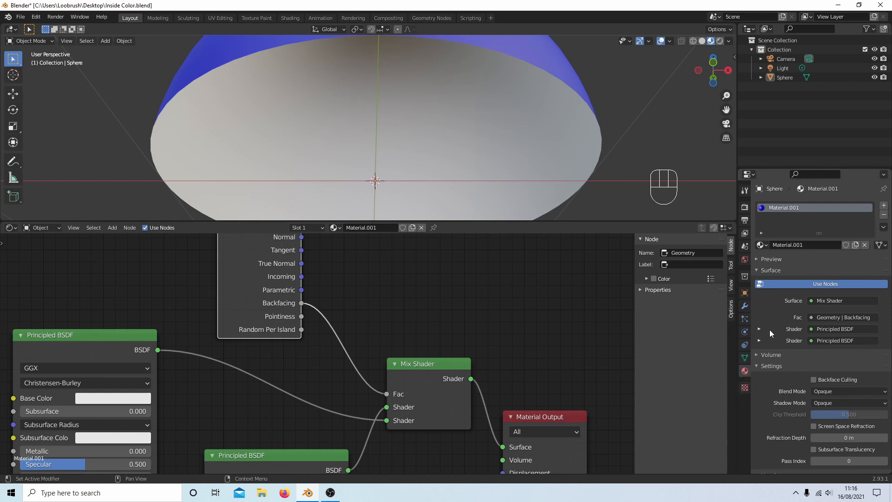
pyautogui.moveTo(760, 327)
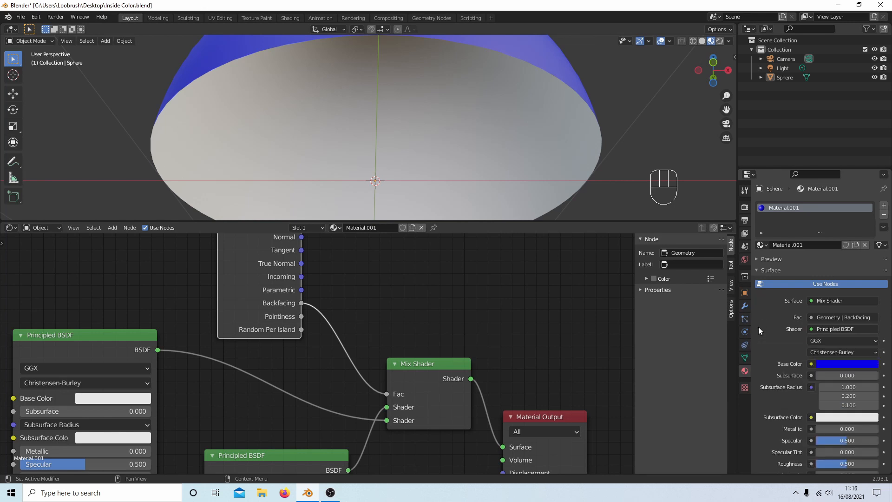
# Review the blue Principled BSDF's settings in Material Properties while enlarging the 3D view.
pyautogui.scroll(-3)
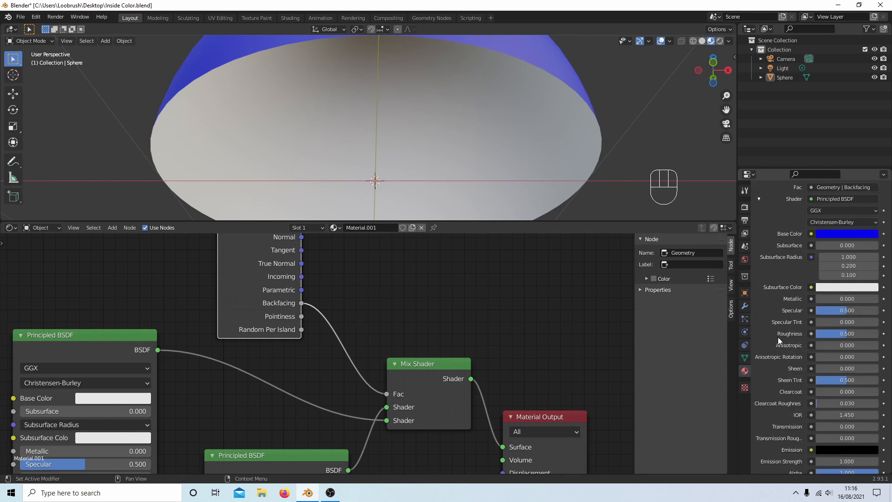
pyautogui.moveTo(814, 386)
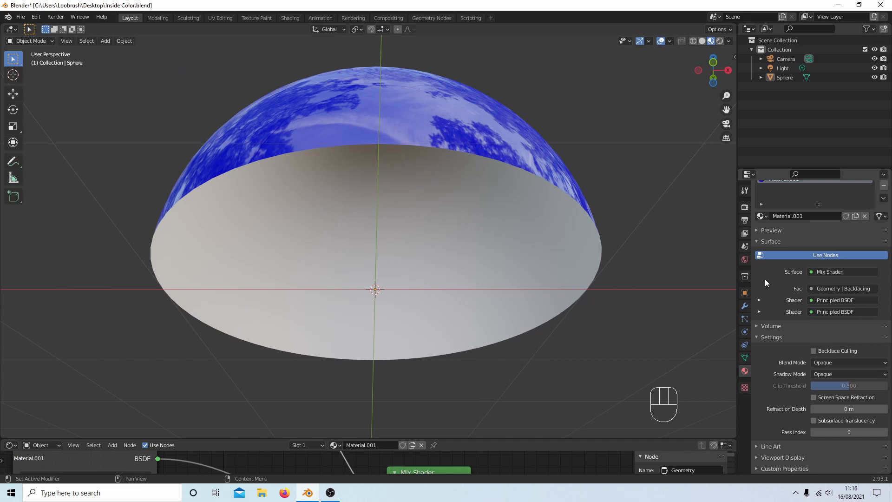
# Expand the white Principled BSDF's settings to lower its Roughness to 0.
pyautogui.click(760, 300)
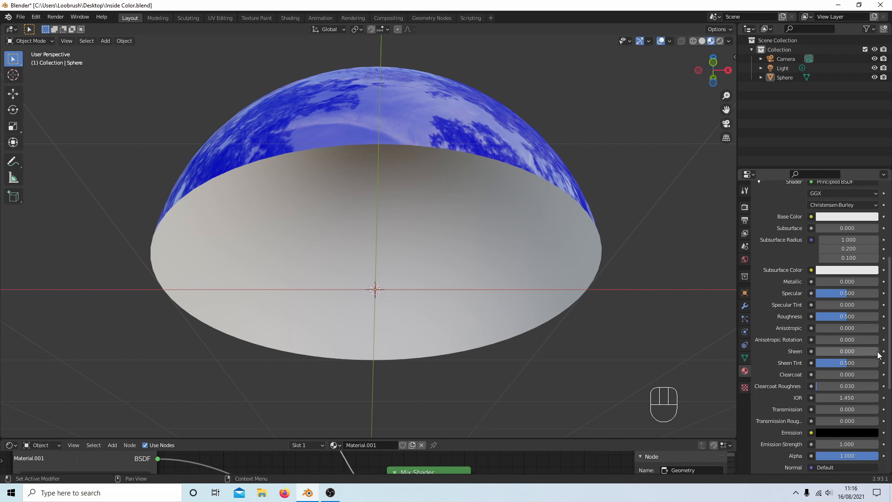
pyautogui.moveTo(820, 321)
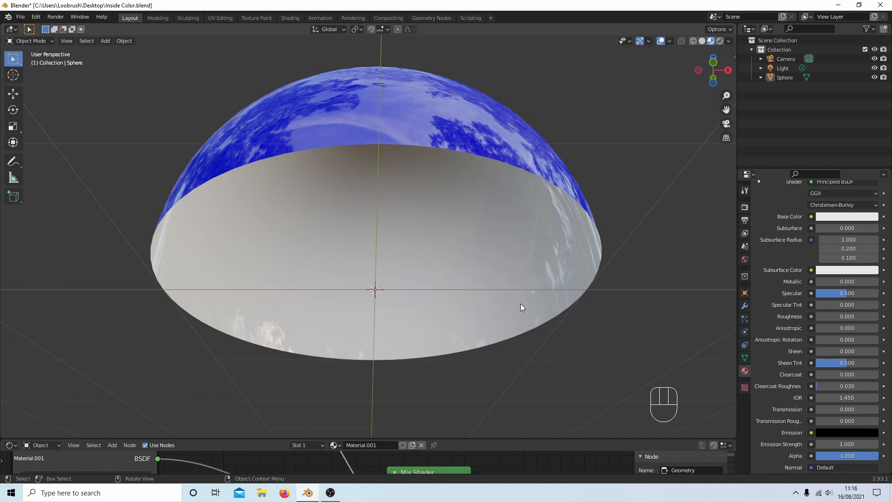
pyautogui.moveTo(219, 438)
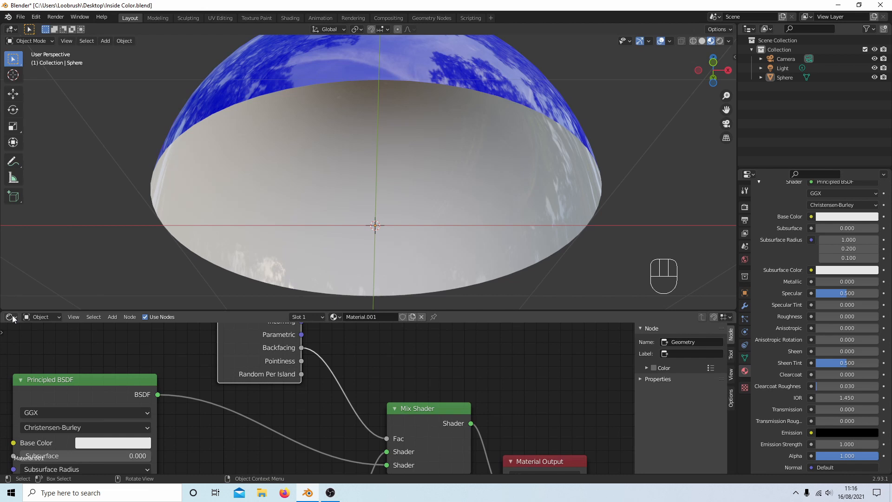
# Replace the shader node editor with the Timeline so the glossy half-sphere fills the view.
pyautogui.click(9, 317)
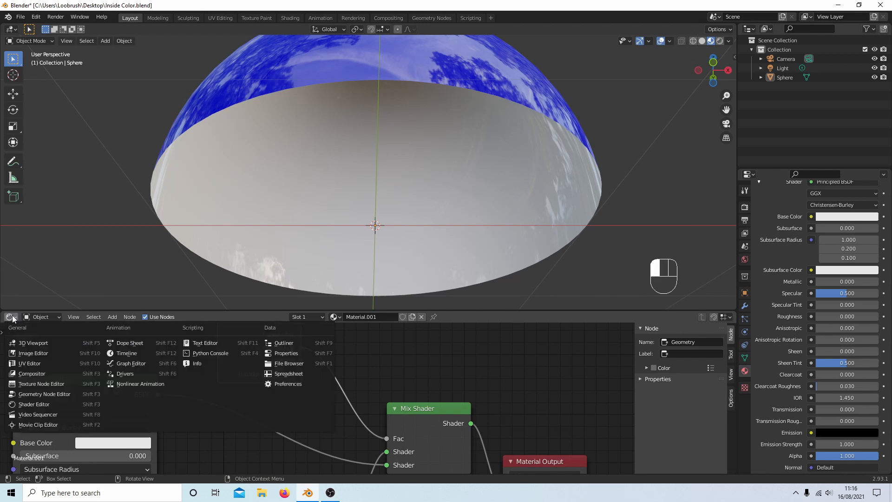
pyautogui.moveTo(41, 383)
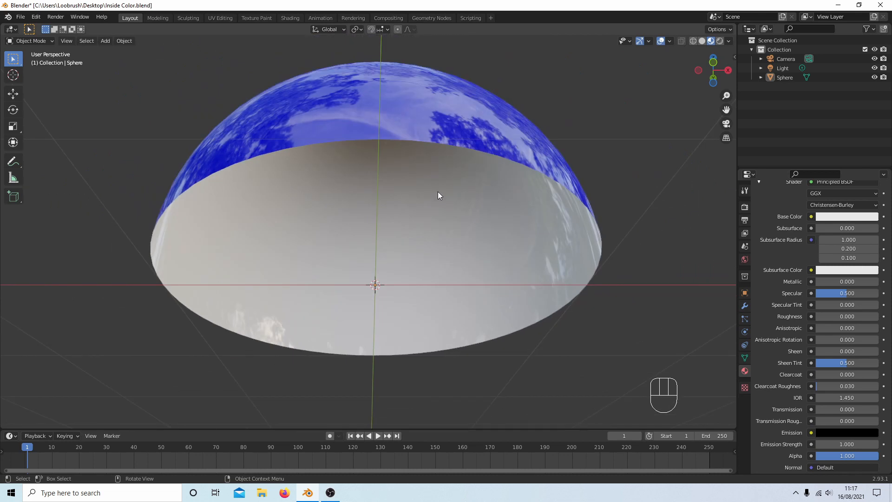
pyautogui.moveTo(463, 122)
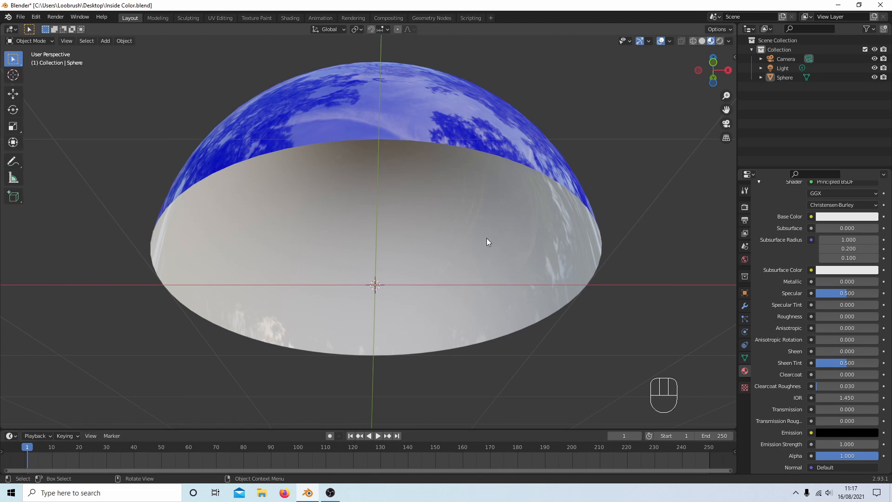
pyautogui.moveTo(523, 260)
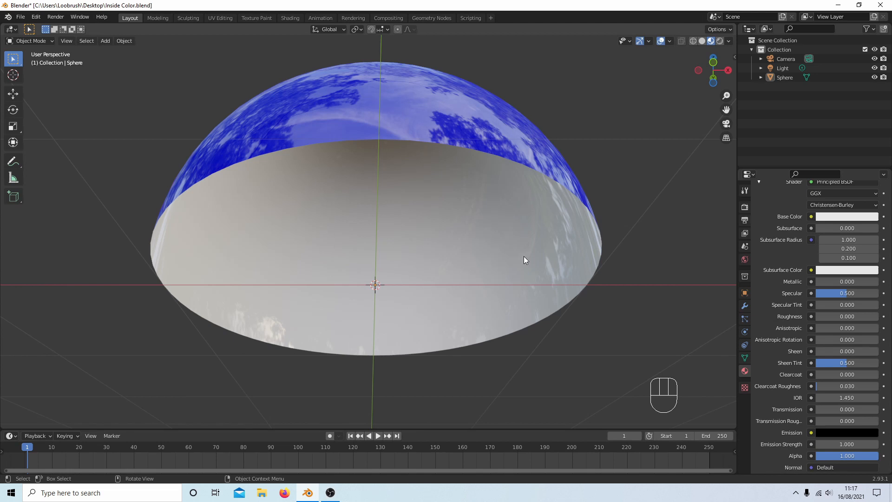
pyautogui.moveTo(490, 292)
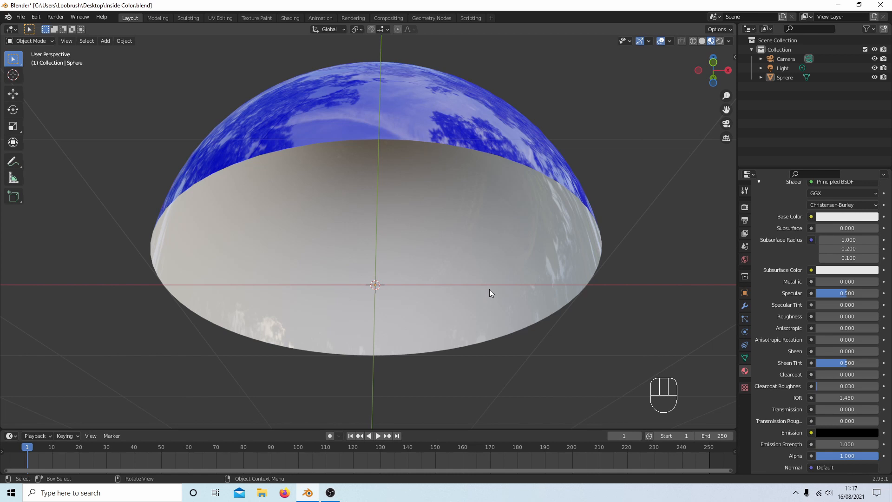